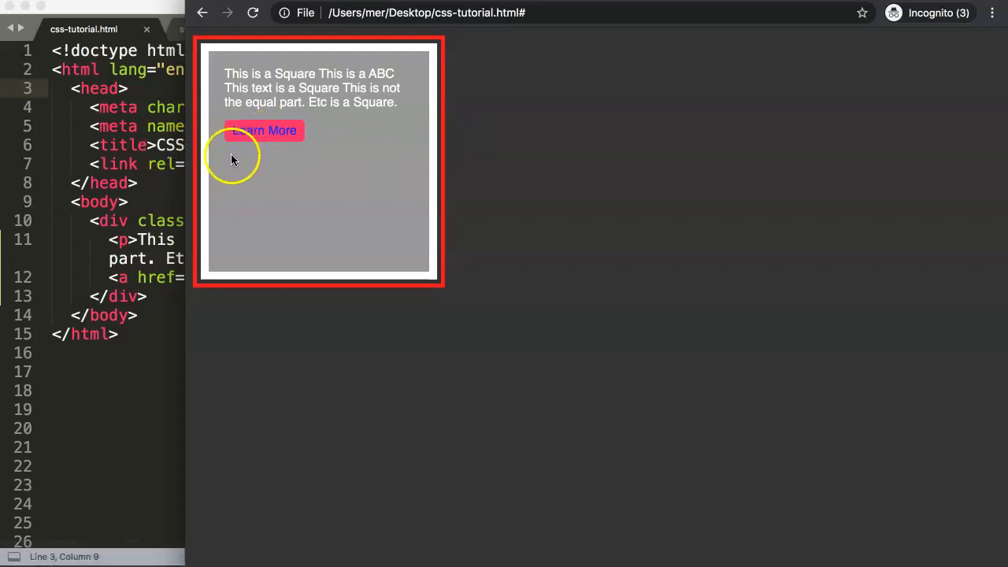
pyautogui.moveTo(271, 129)
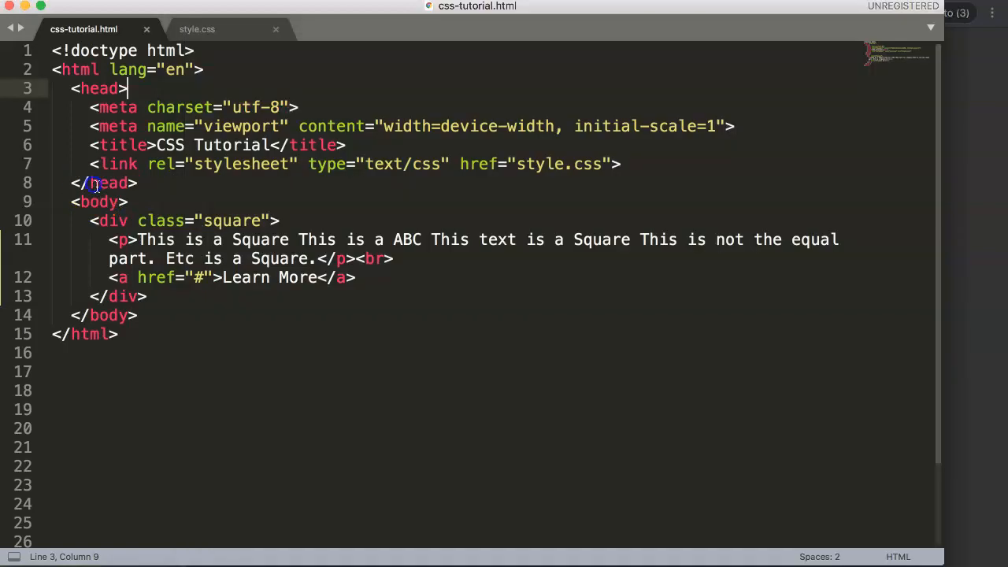
# - Start a text-transform declaration after border-radius: 5px; in the a rule of style.css
pyautogui.click(197, 28)
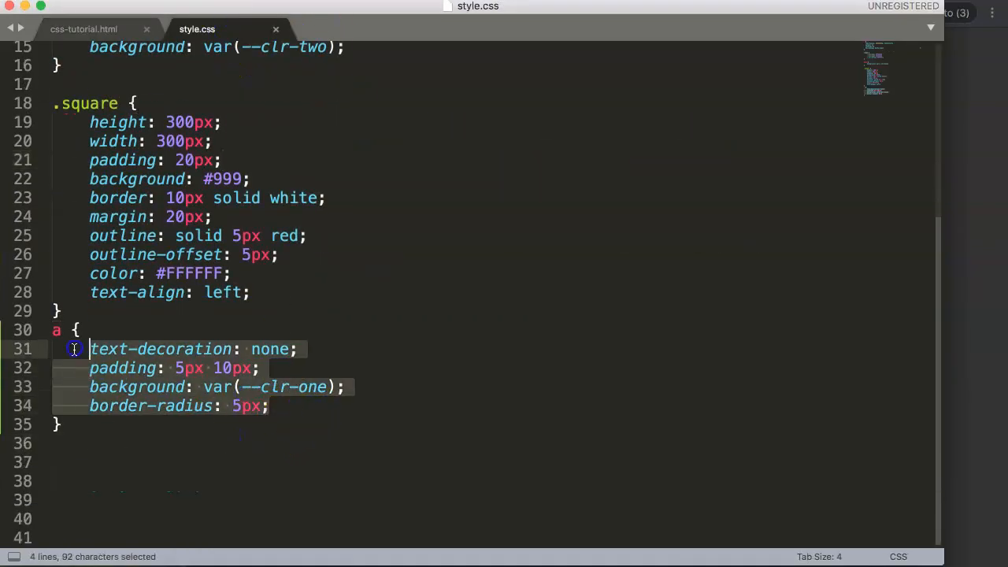
pyautogui.click(268, 406)
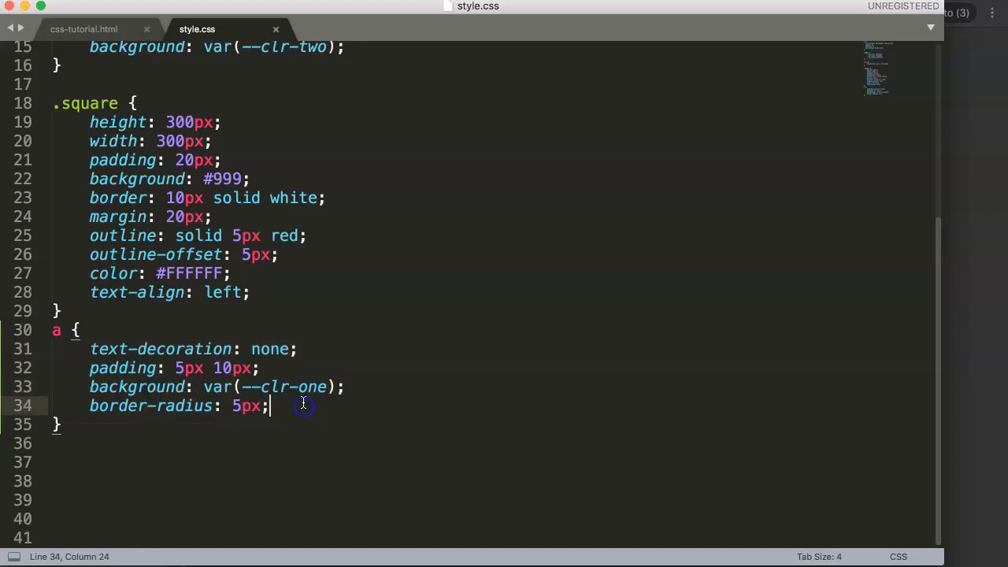
pyautogui.write('text-trans')
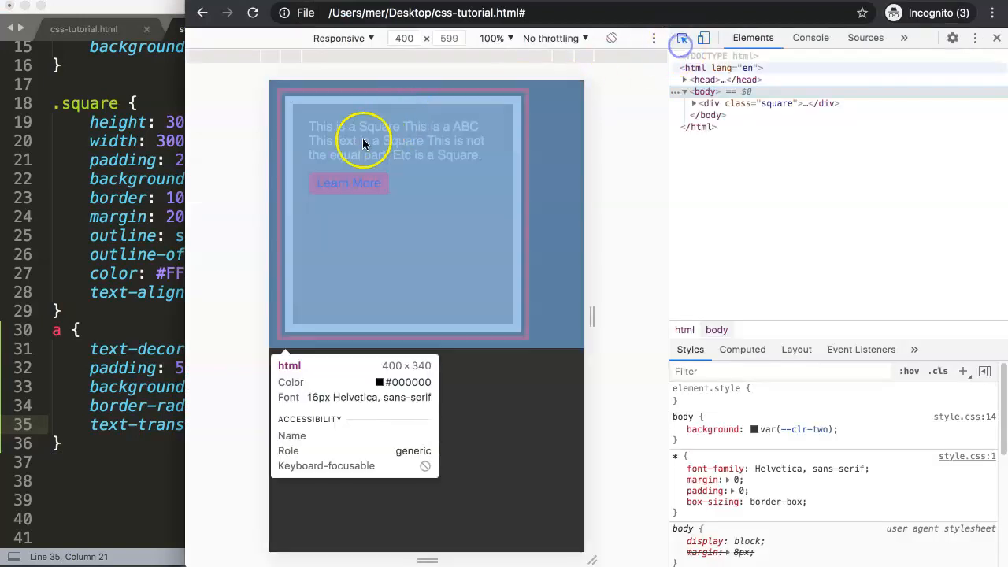
# - Inspect the Learn More link and find its computed text-transform value, still none
pyautogui.click(348, 182)
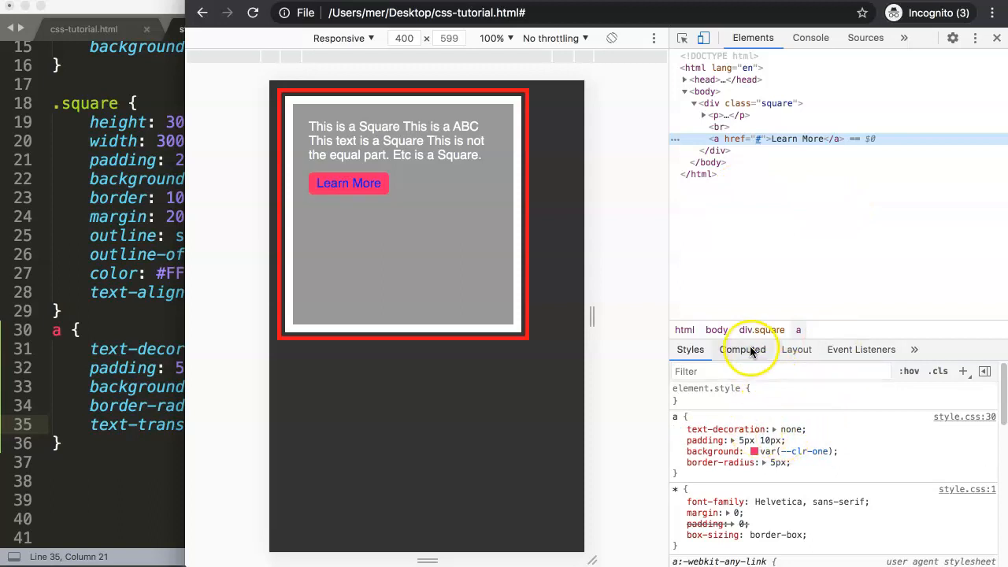
pyautogui.click(742, 350)
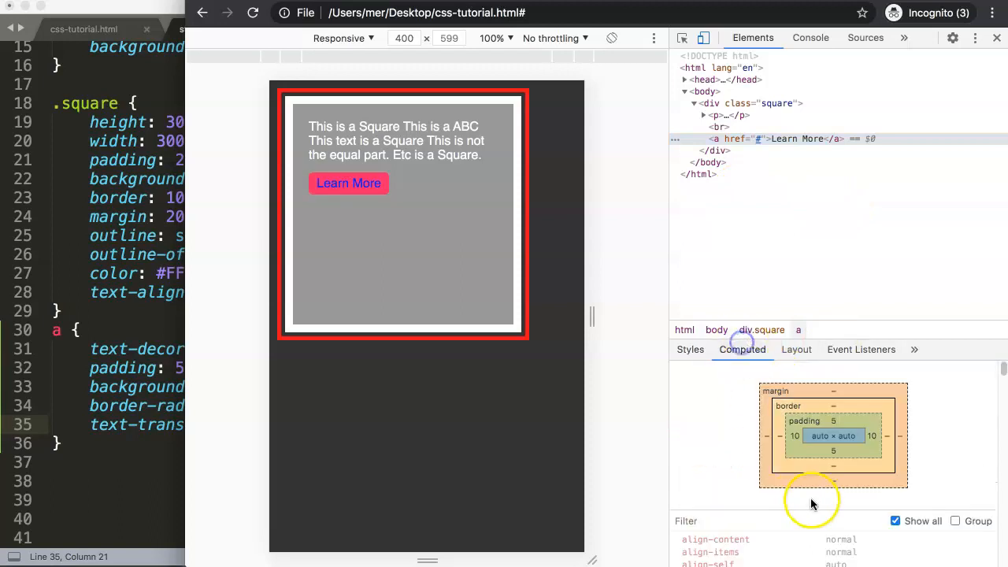
pyautogui.scroll(-3)
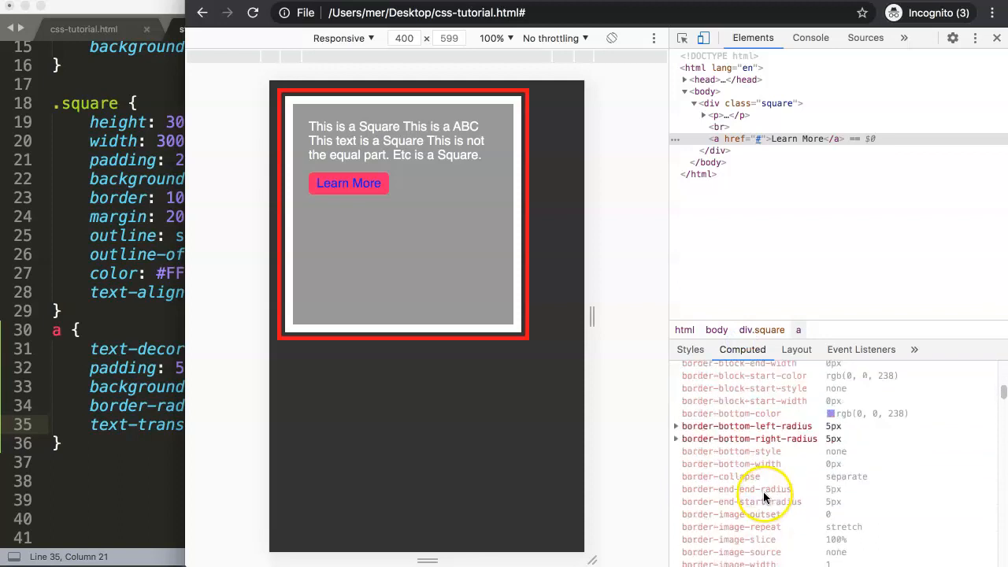
pyautogui.scroll(-3)
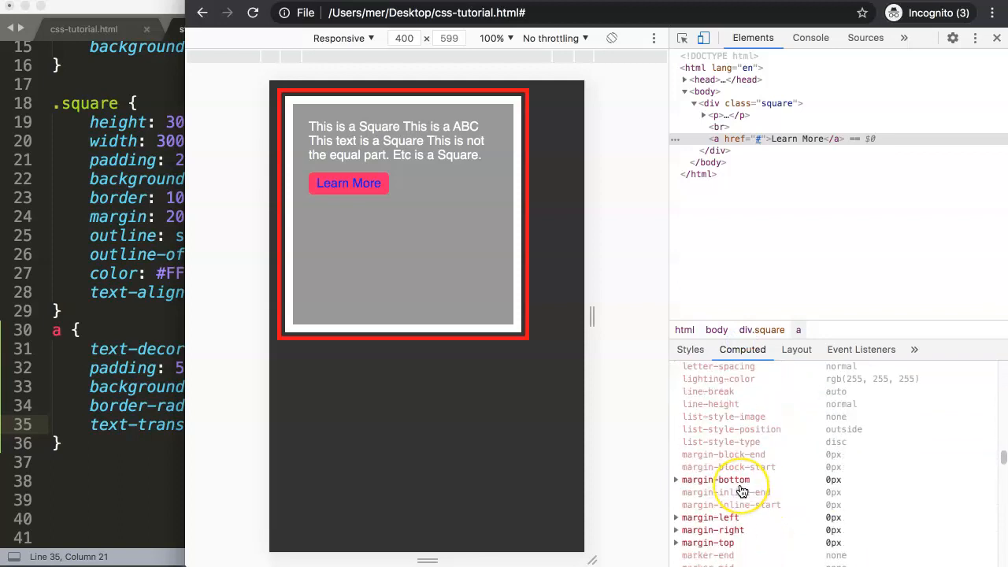
pyautogui.scroll(-3)
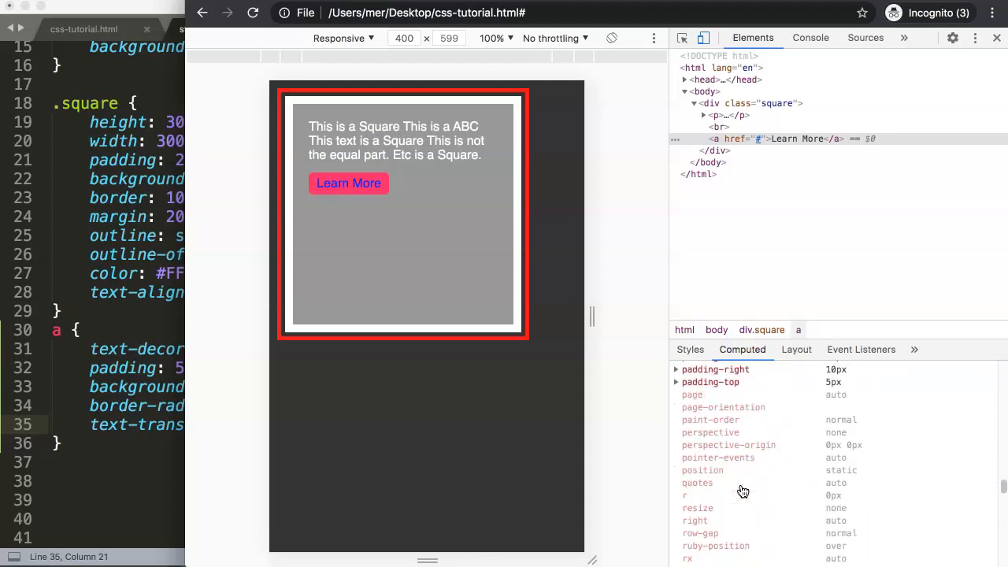
pyautogui.scroll(-3)
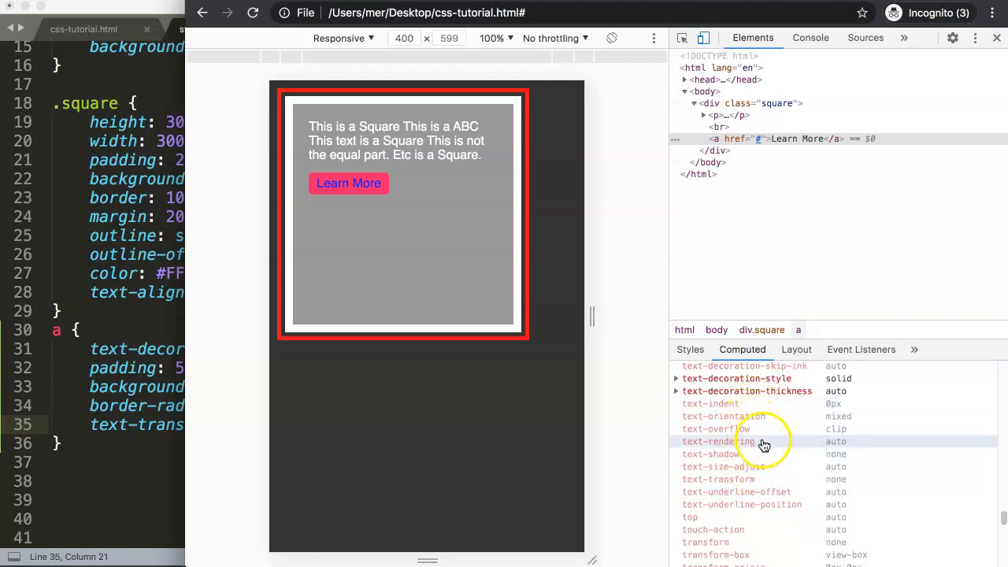
pyautogui.scroll(-3)
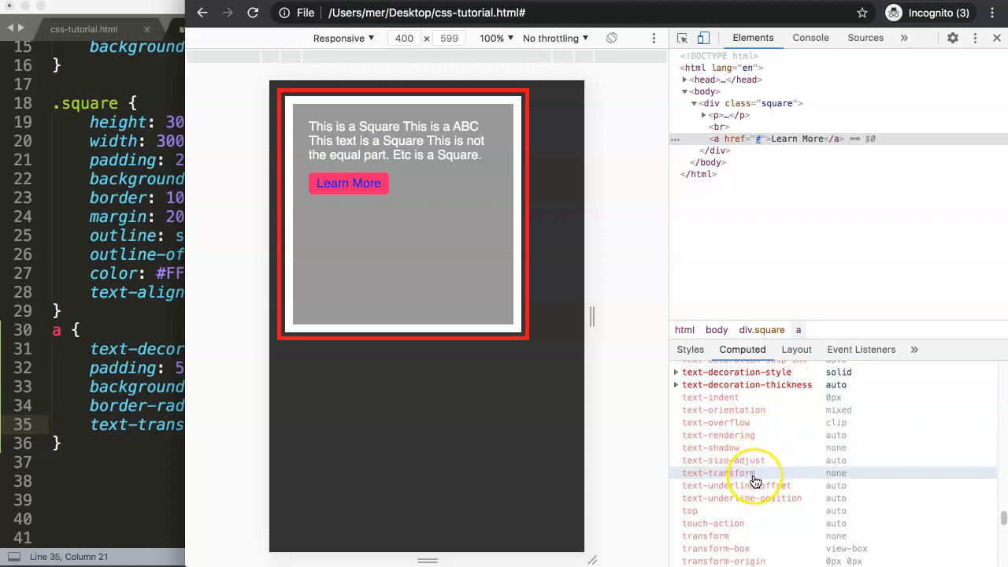
pyautogui.moveTo(837, 480)
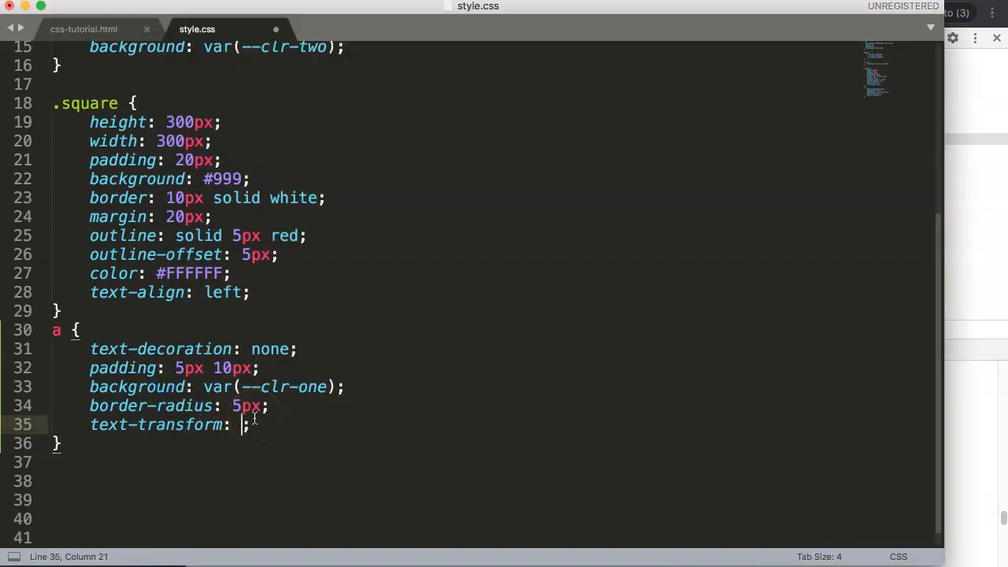
# - Set text-transform to uppercase, then replace it with lowercase, then capitalize
pyautogui.write('uppercase')
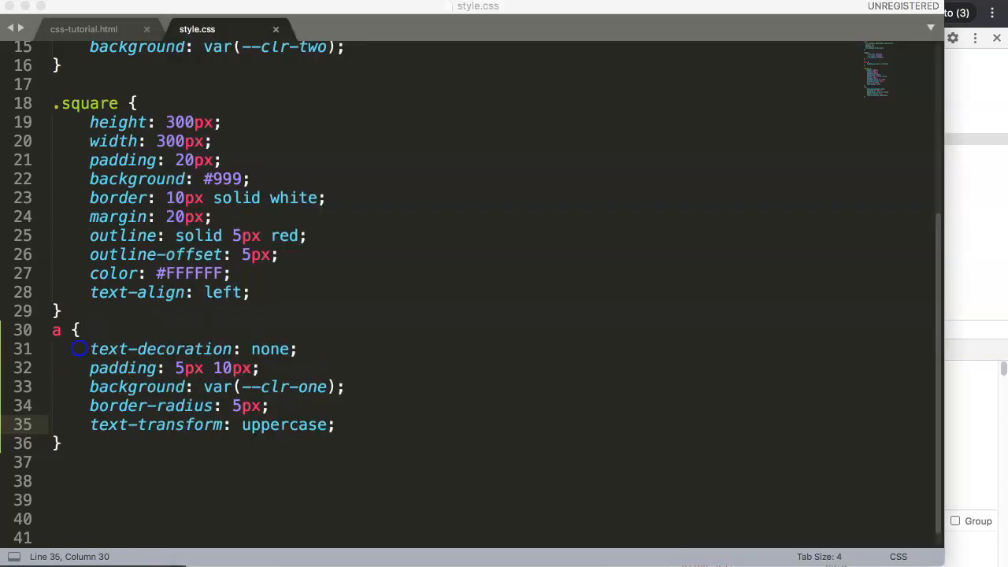
pyautogui.click(334, 425)
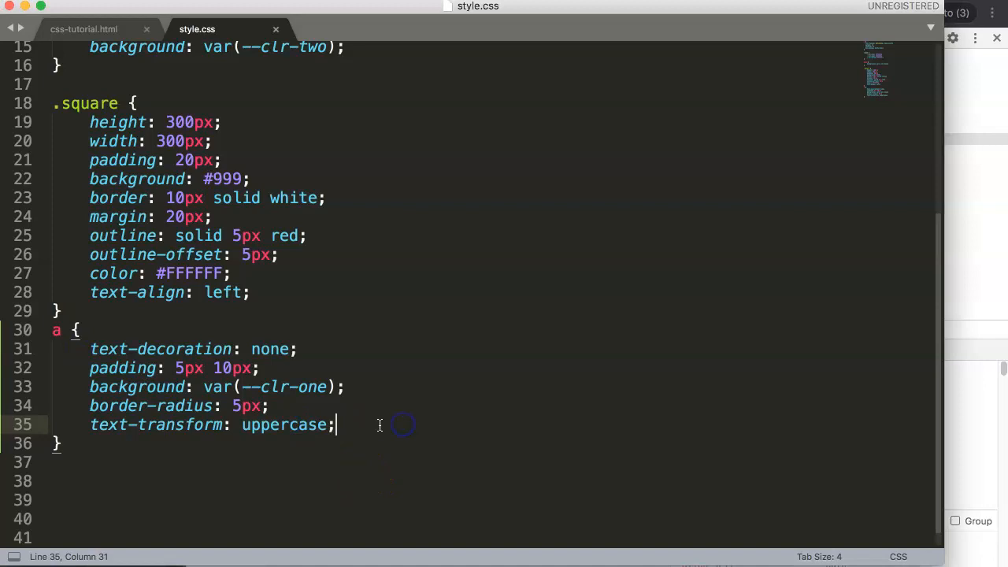
pyautogui.write('low')
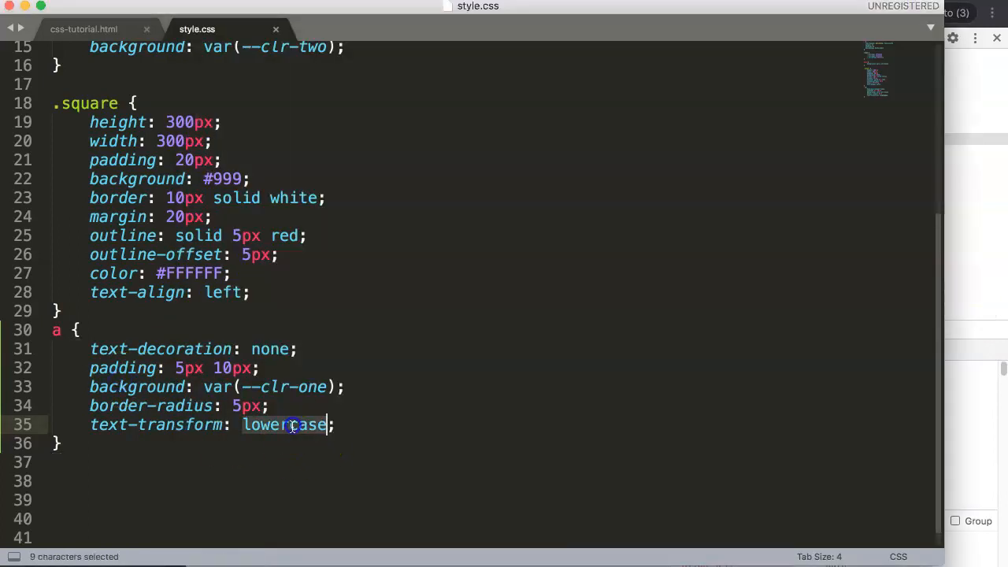
pyautogui.write('cap')
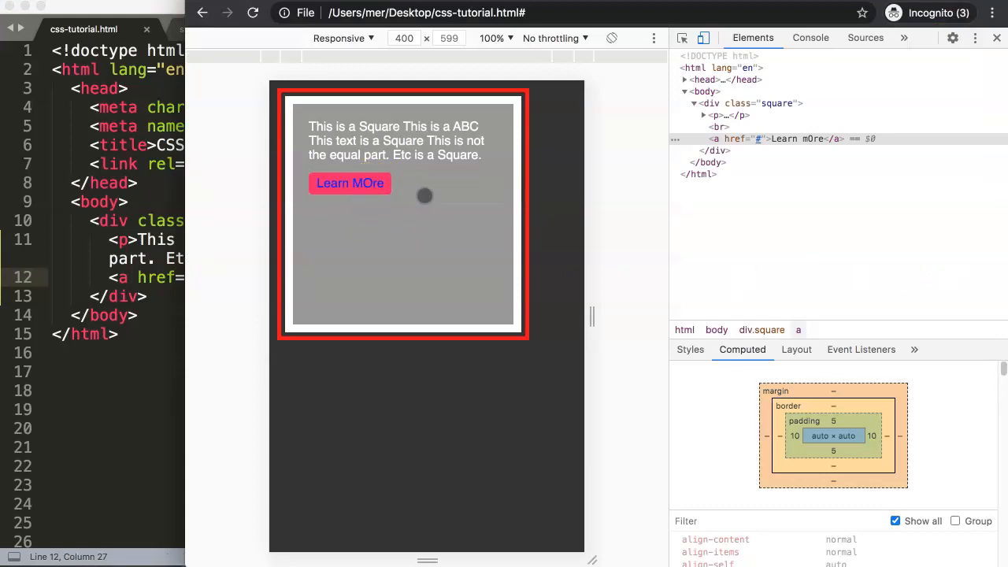
# - Reload the page and check the link now renders as 'Learn MOre'
pyautogui.click(350, 183)
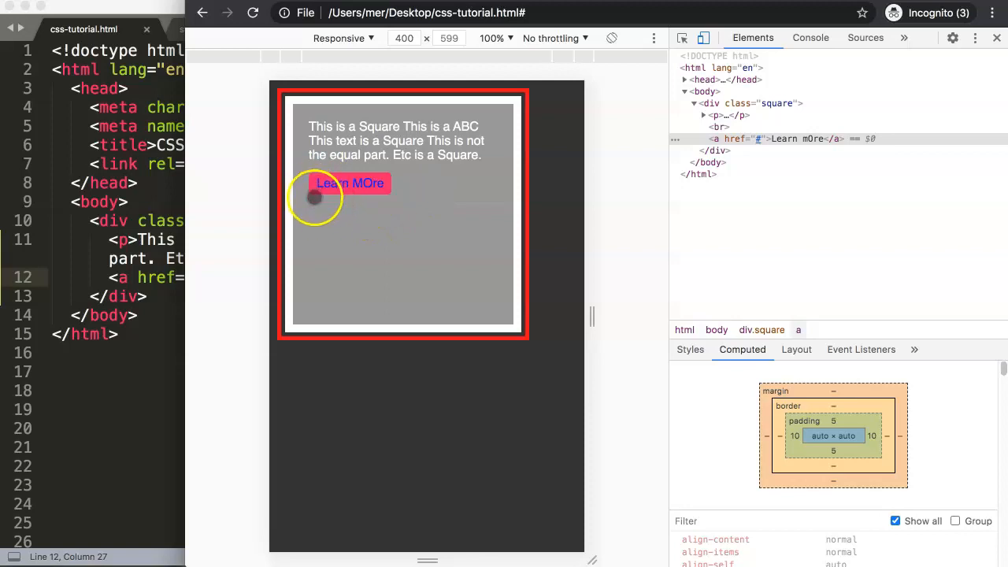
pyautogui.moveTo(371, 193)
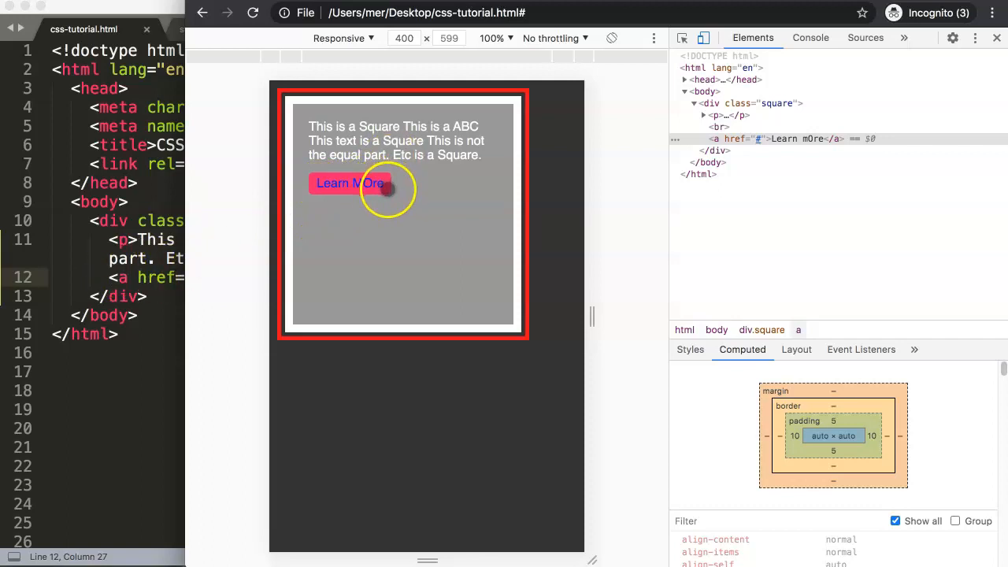
pyautogui.click(372, 189)
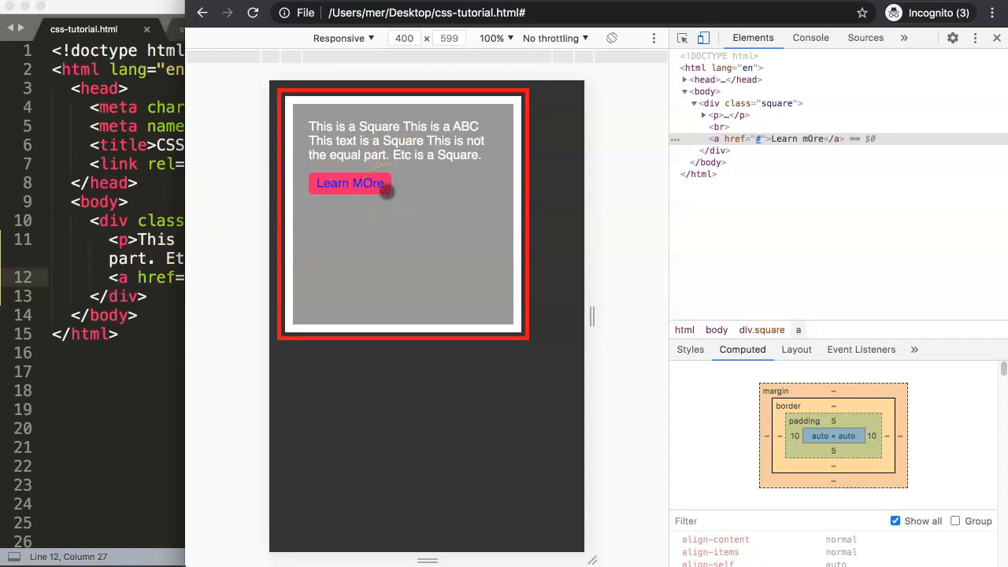
pyautogui.click(349, 183)
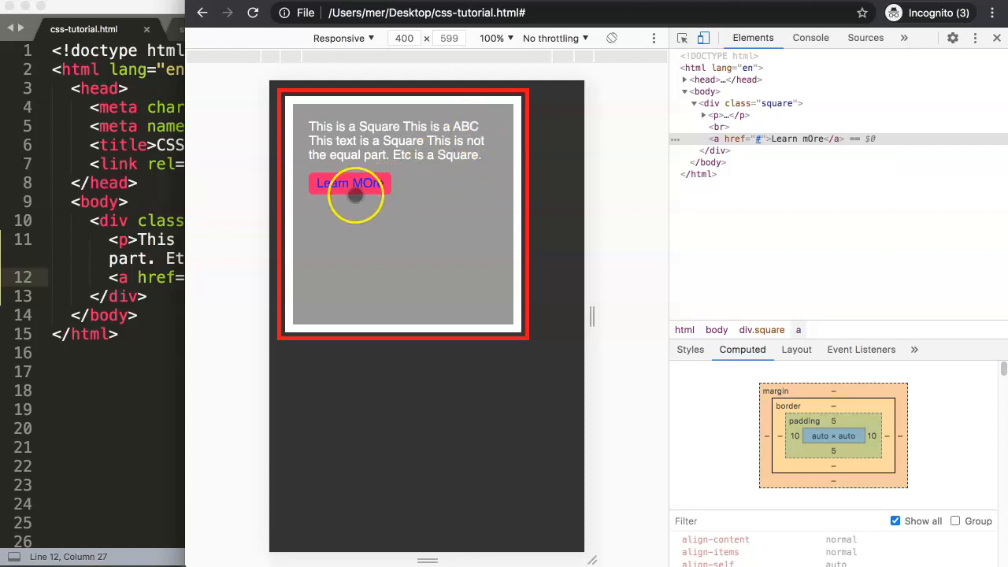